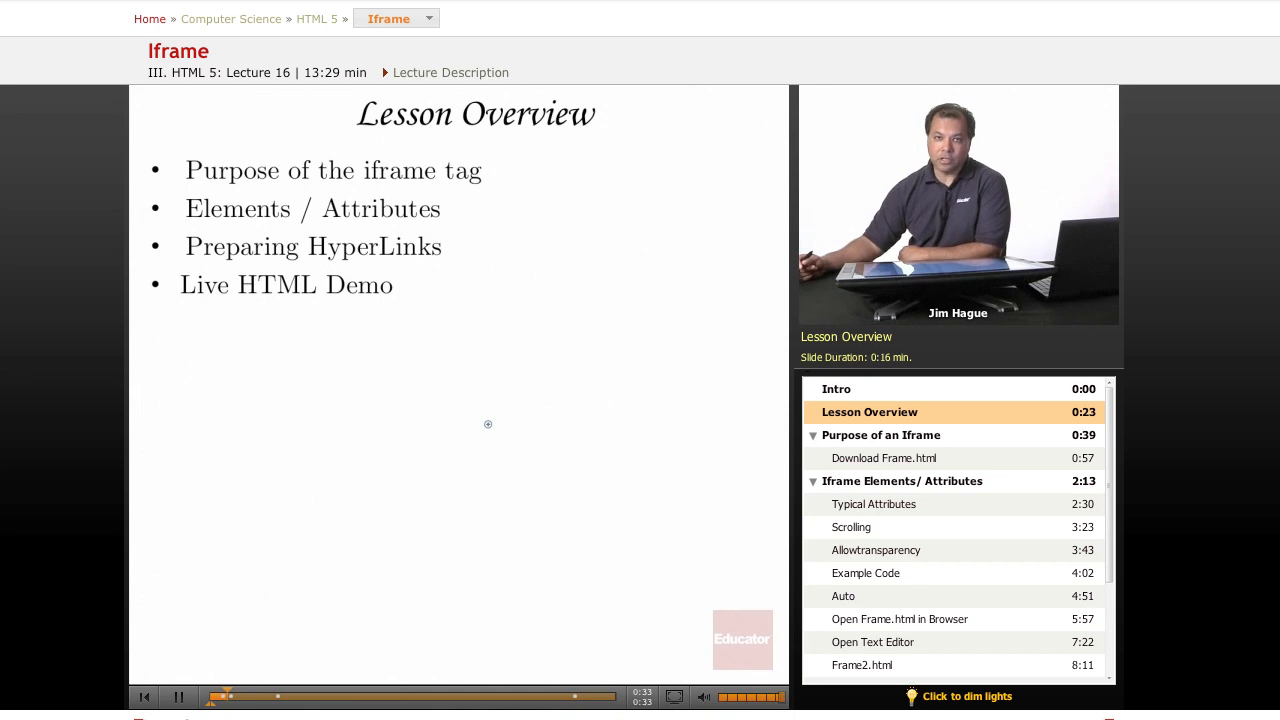
mouse_move(398, 289)
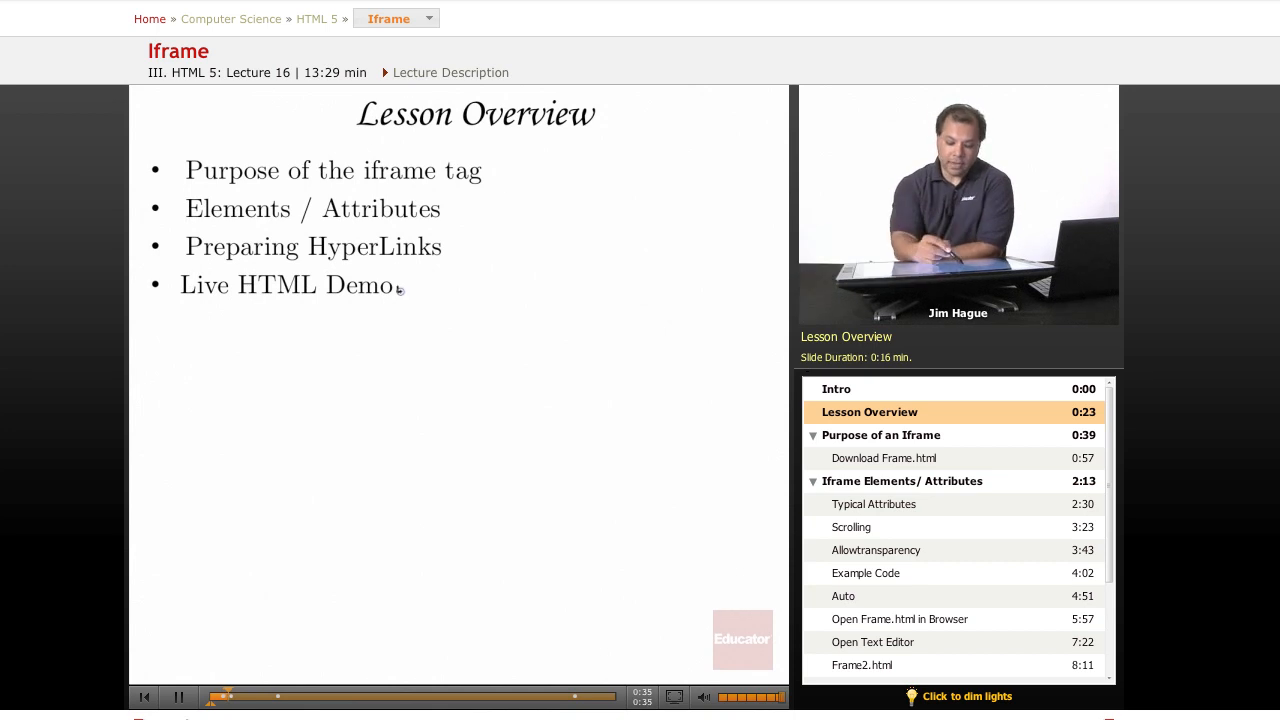